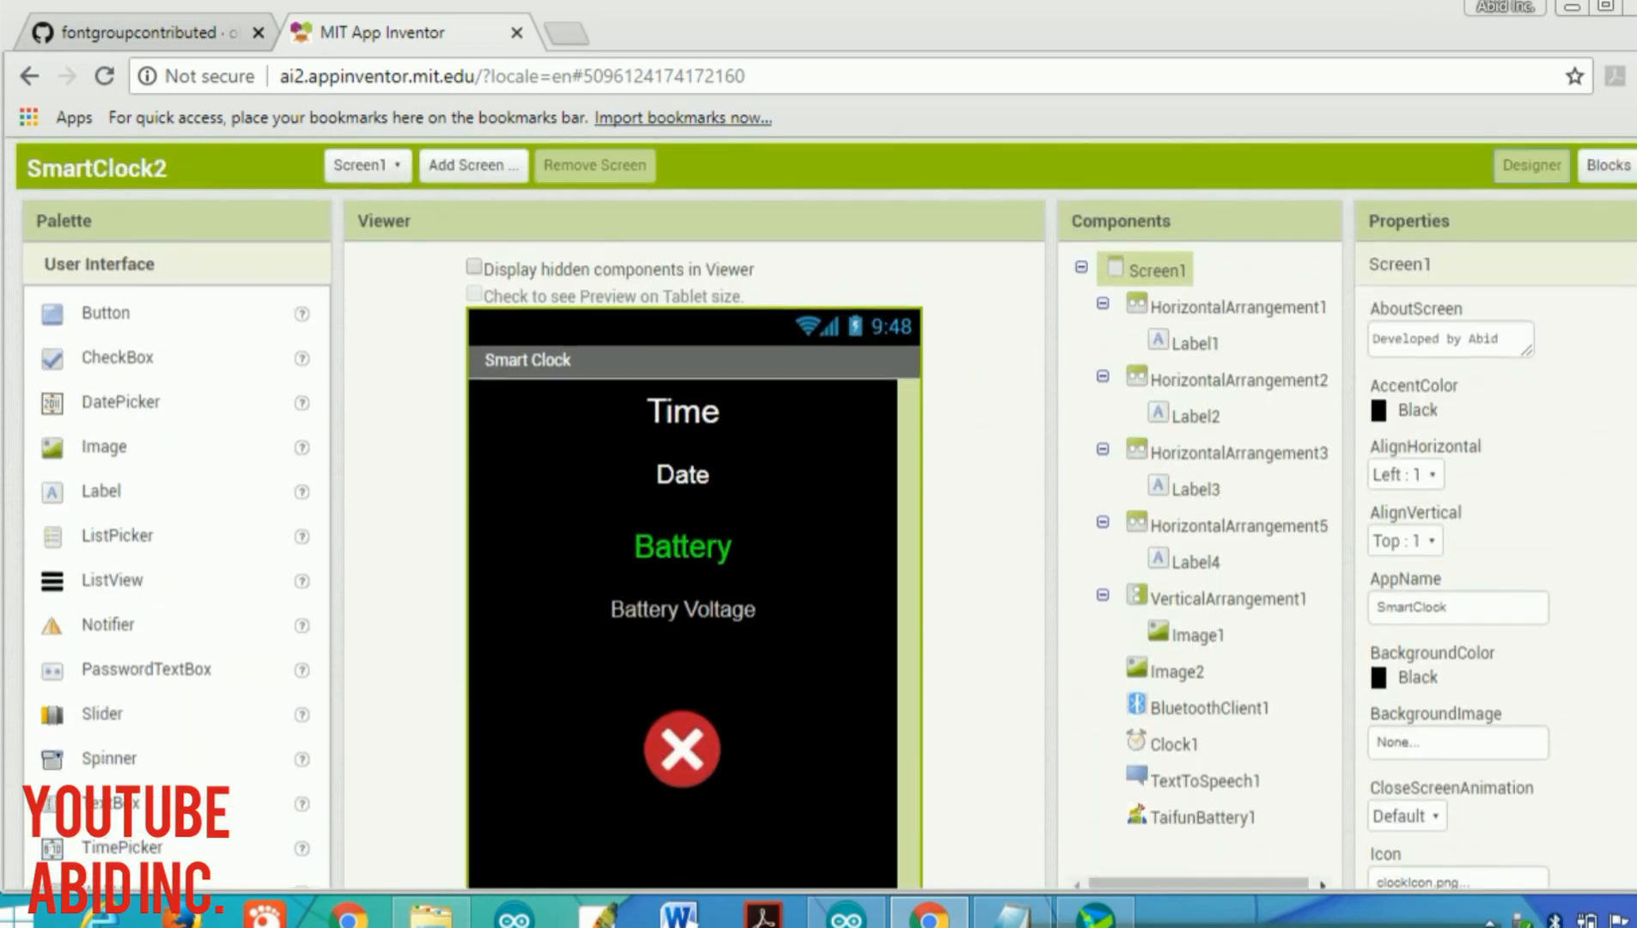
click(1618, 167)
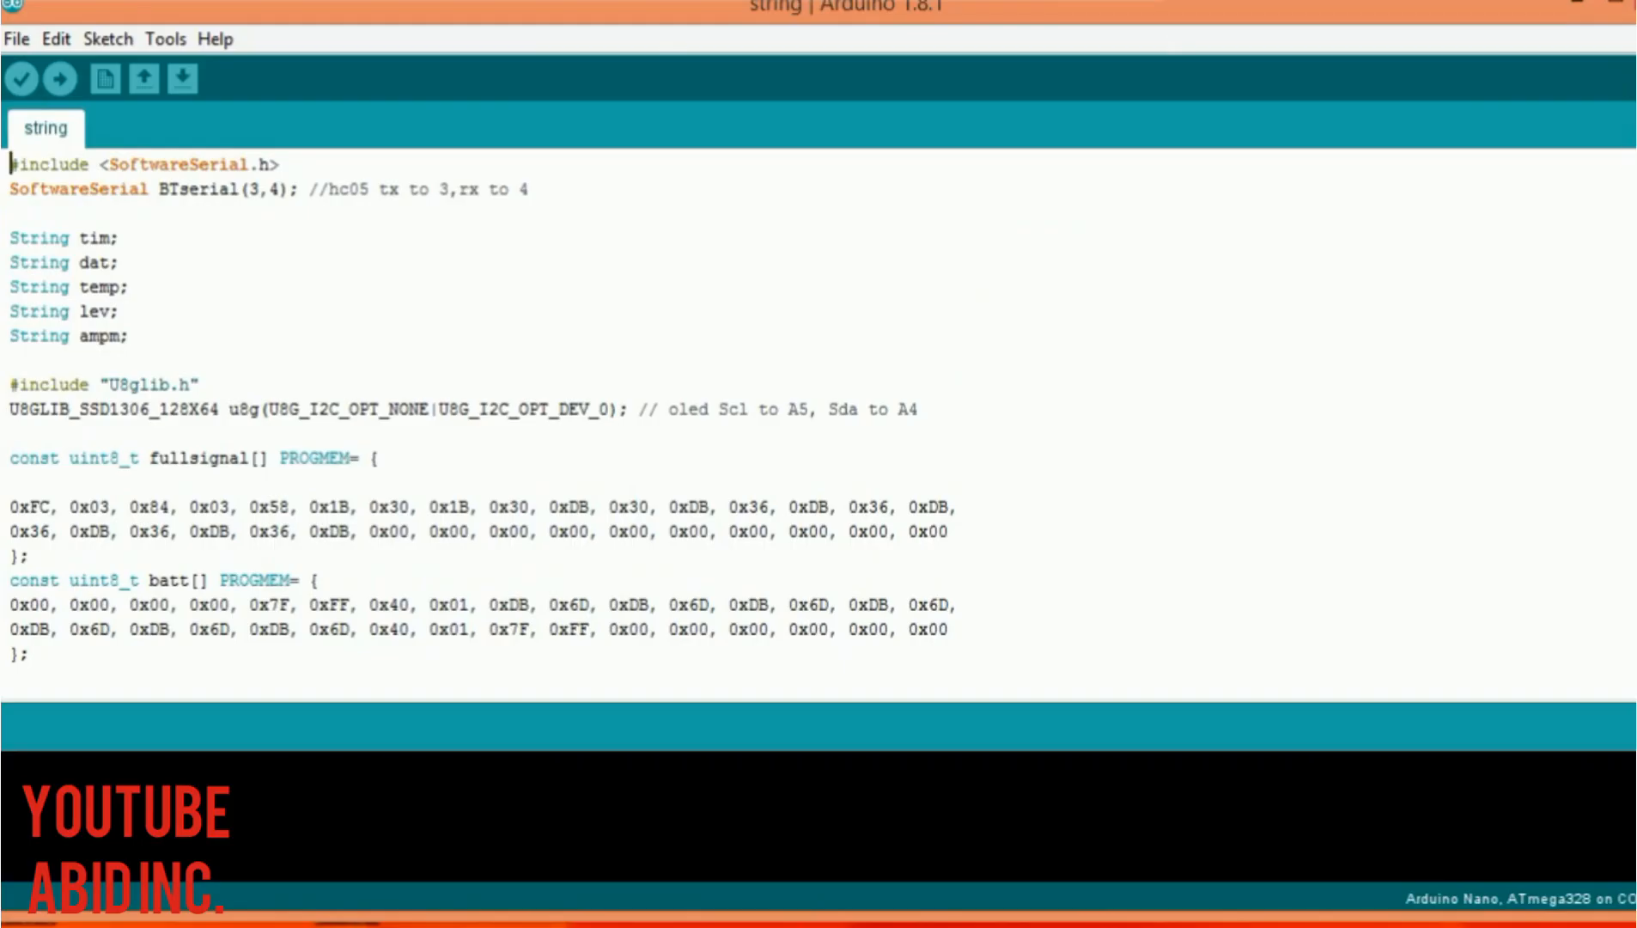
scroll(down, 3)
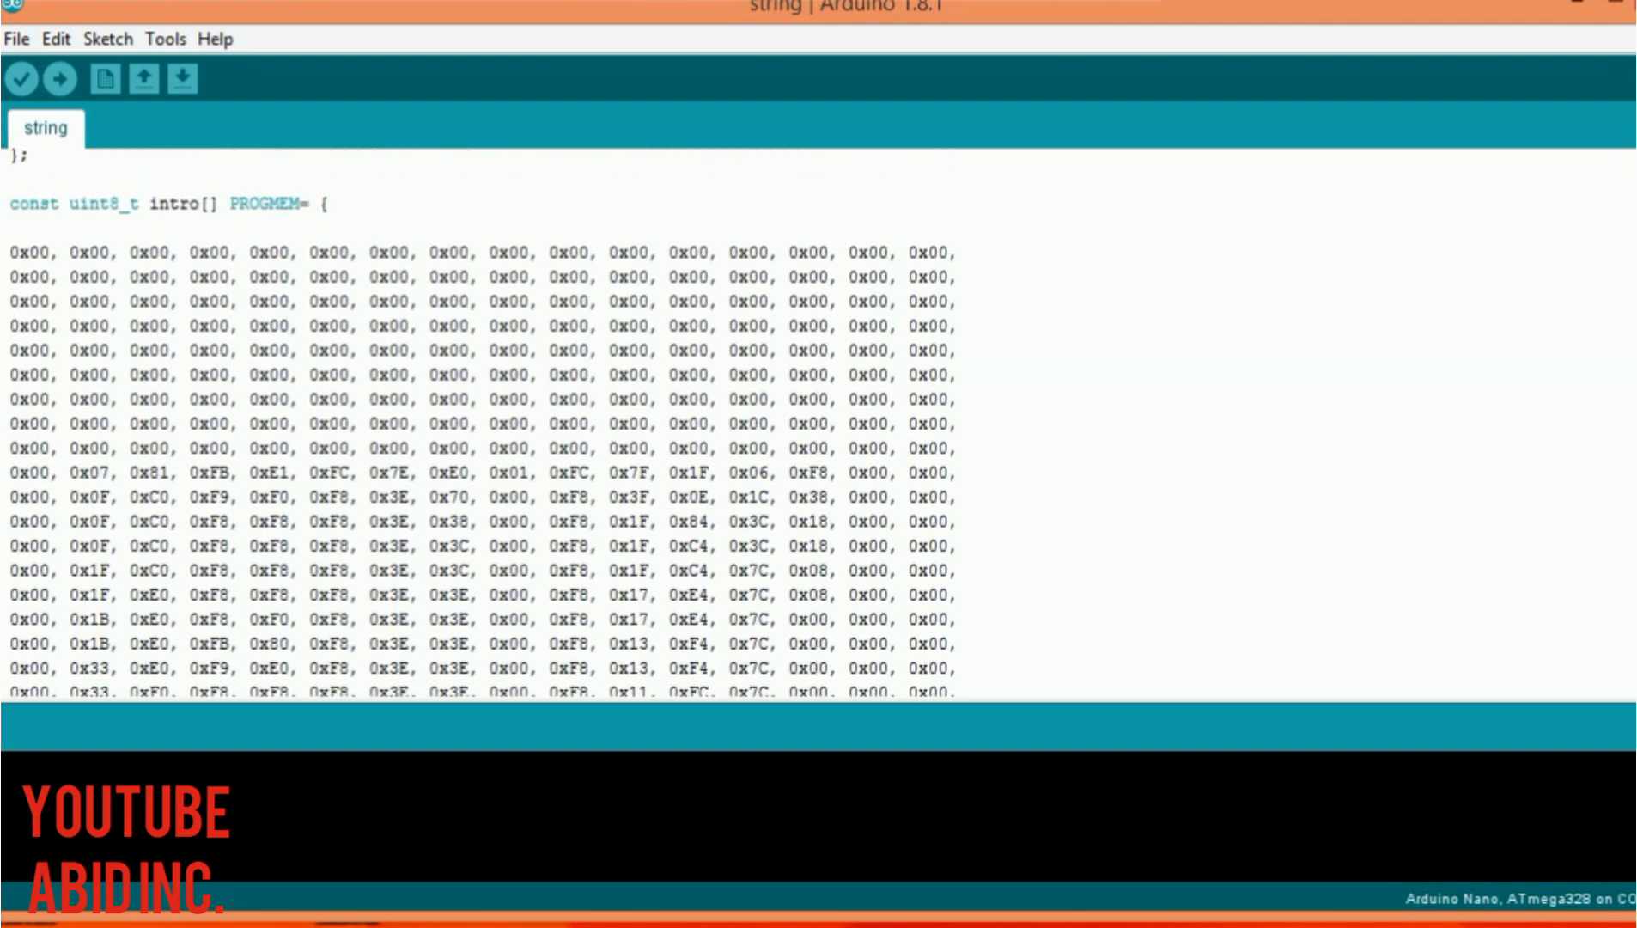
scroll(down, 3)
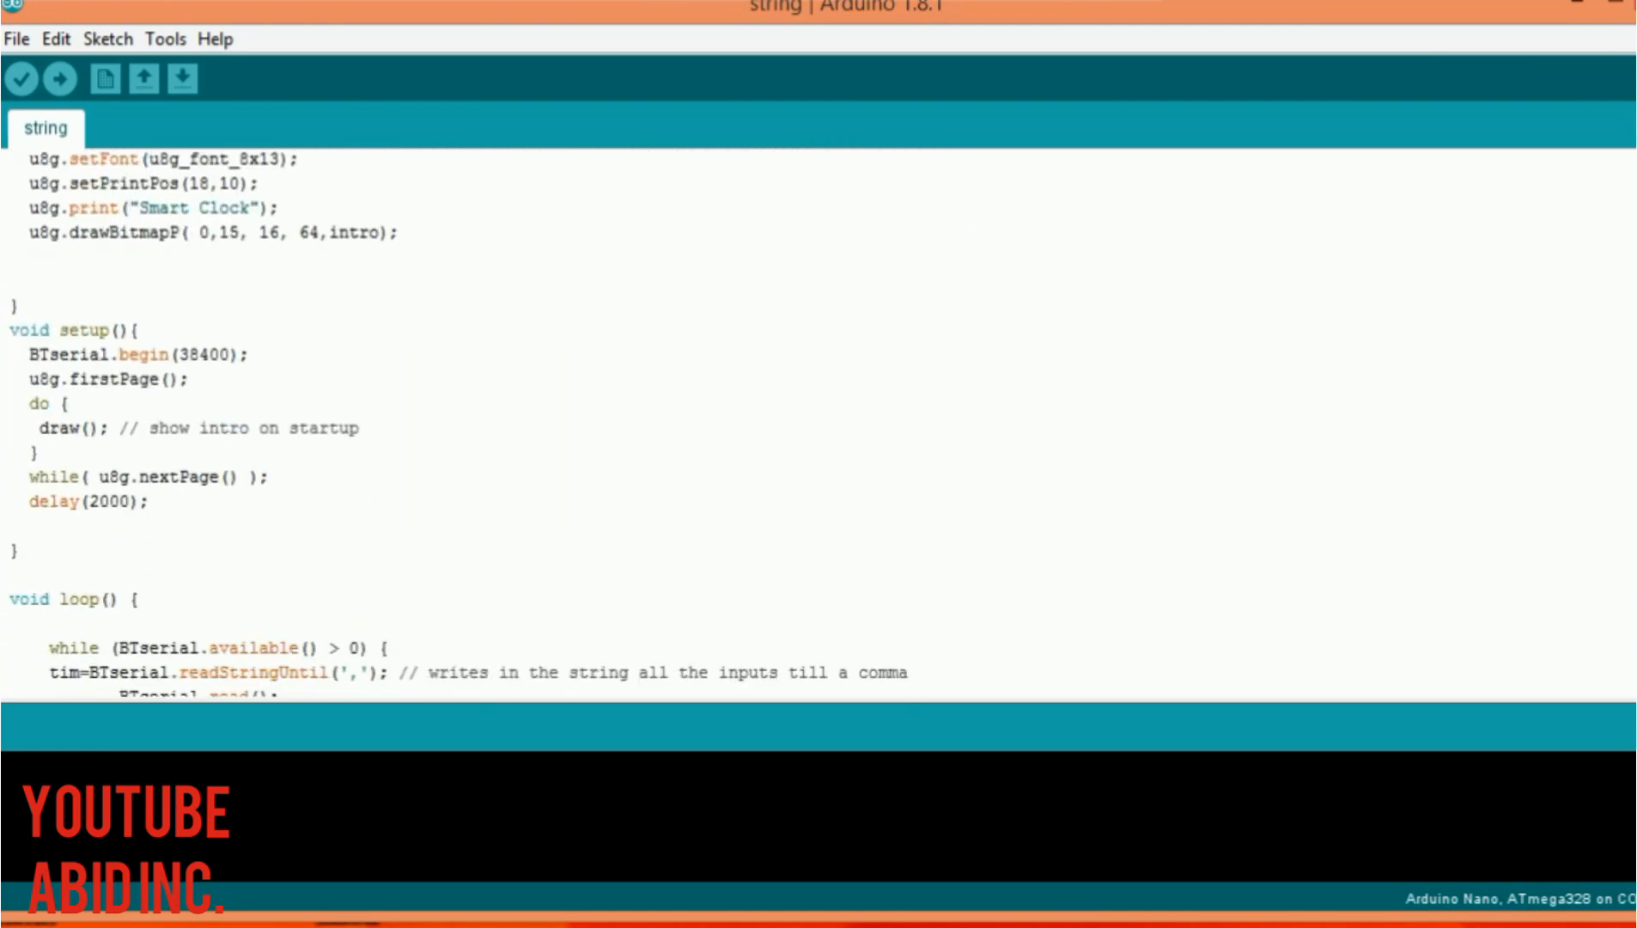
scroll(down, 3)
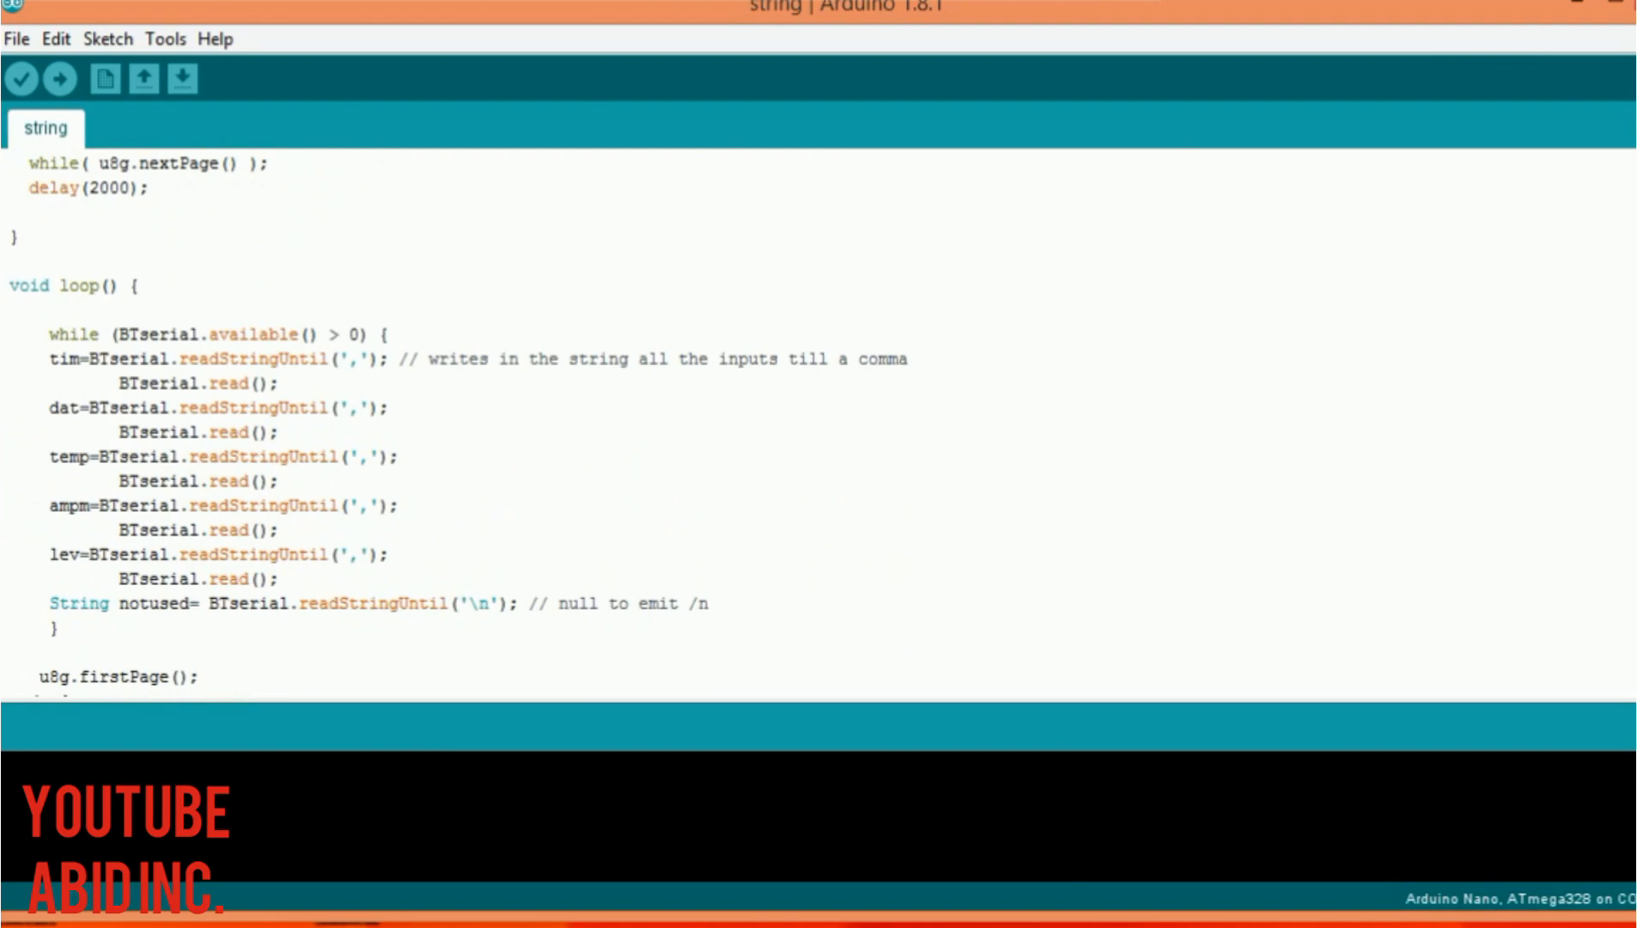